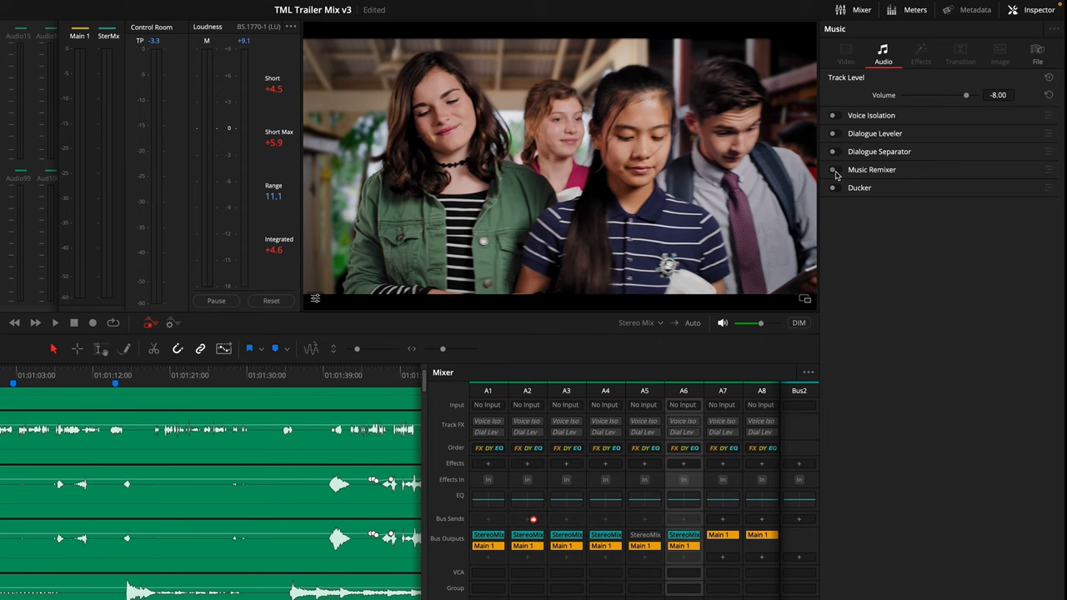
- Enable Music Remixer, pull the Drums and Other stems down, lift Bass slightly and mute Voice
{"action": "left_click", "coordinate": [834, 170]}
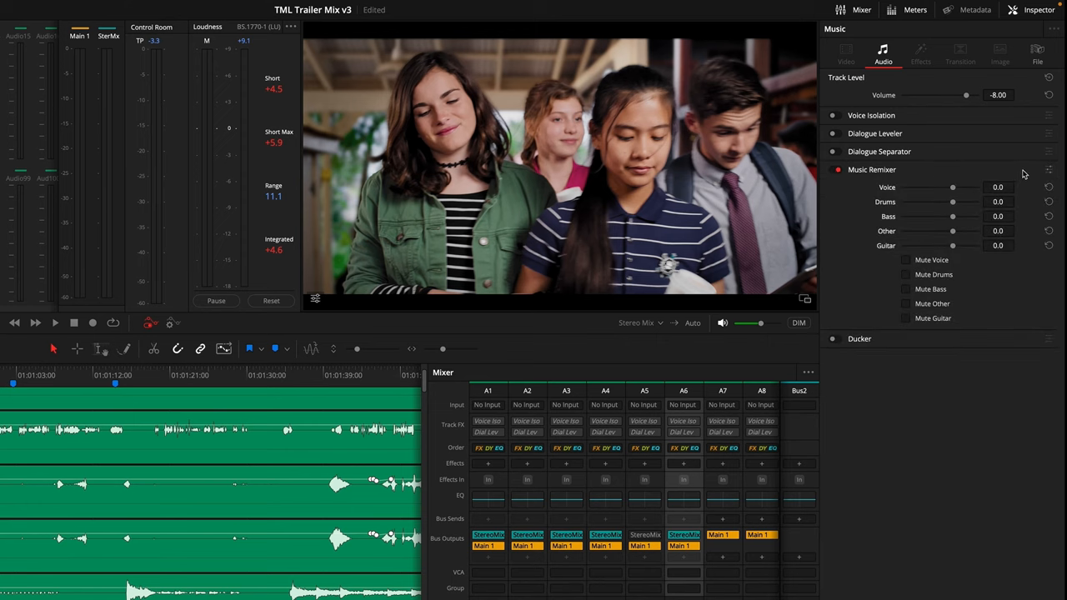
{"action": "left_click", "coordinate": [1048, 170]}
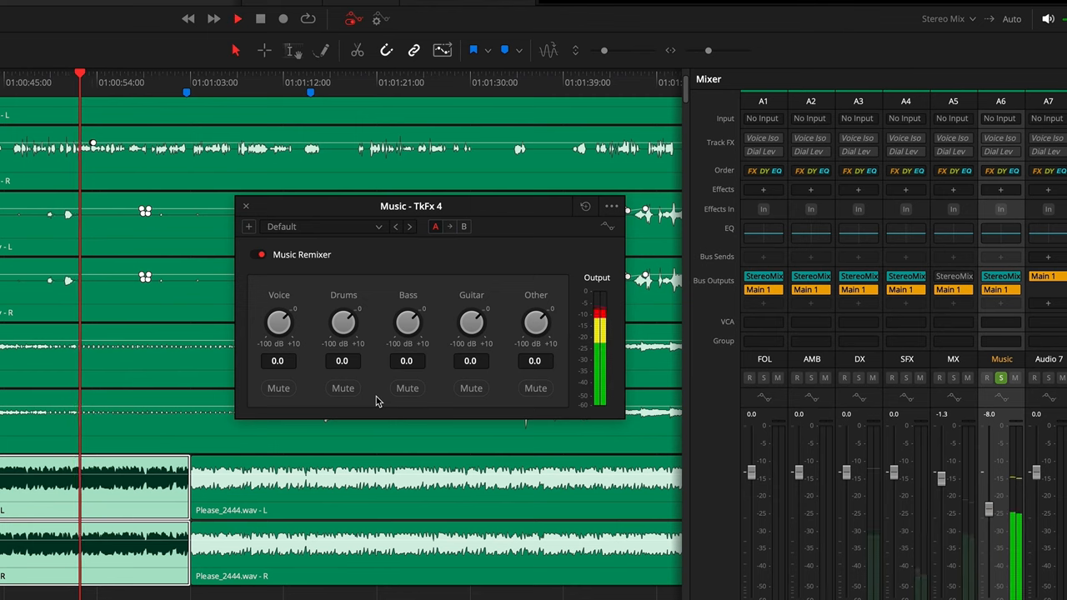
{"action": "left_click_drag", "start_coordinate": [343, 324], "coordinate": [343, 334]}
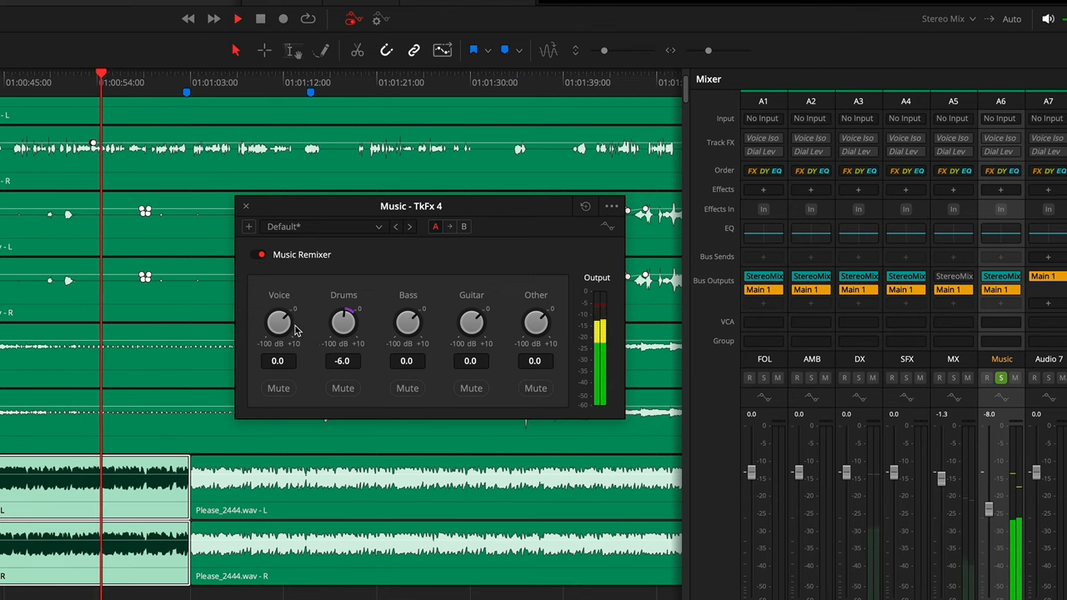
{"action": "left_click_drag", "start_coordinate": [344, 324], "coordinate": [344, 341]}
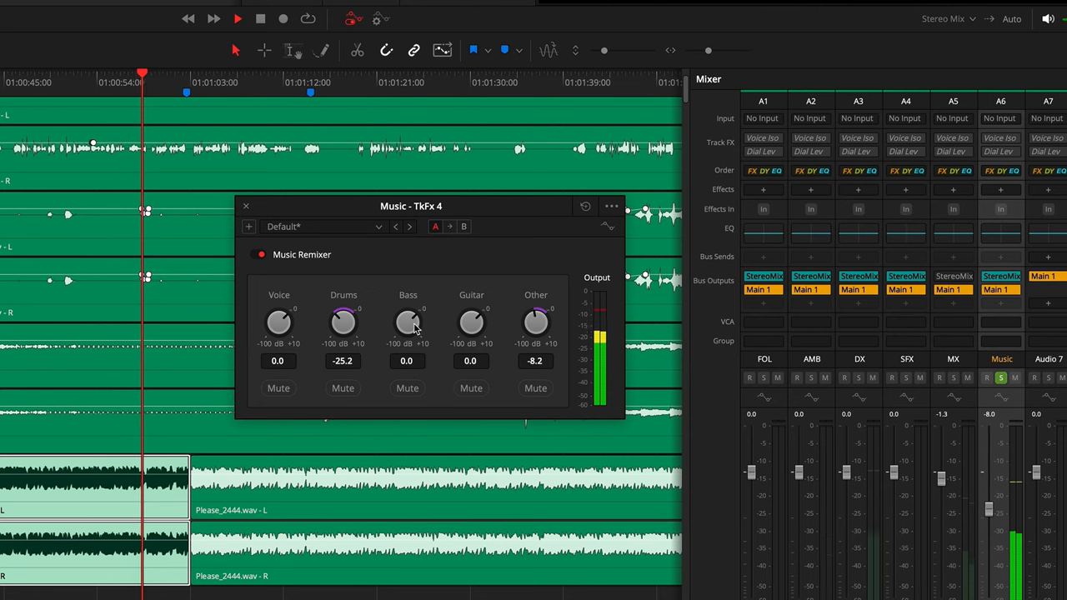
{"action": "left_click_drag", "start_coordinate": [407, 323], "coordinate": [407, 314]}
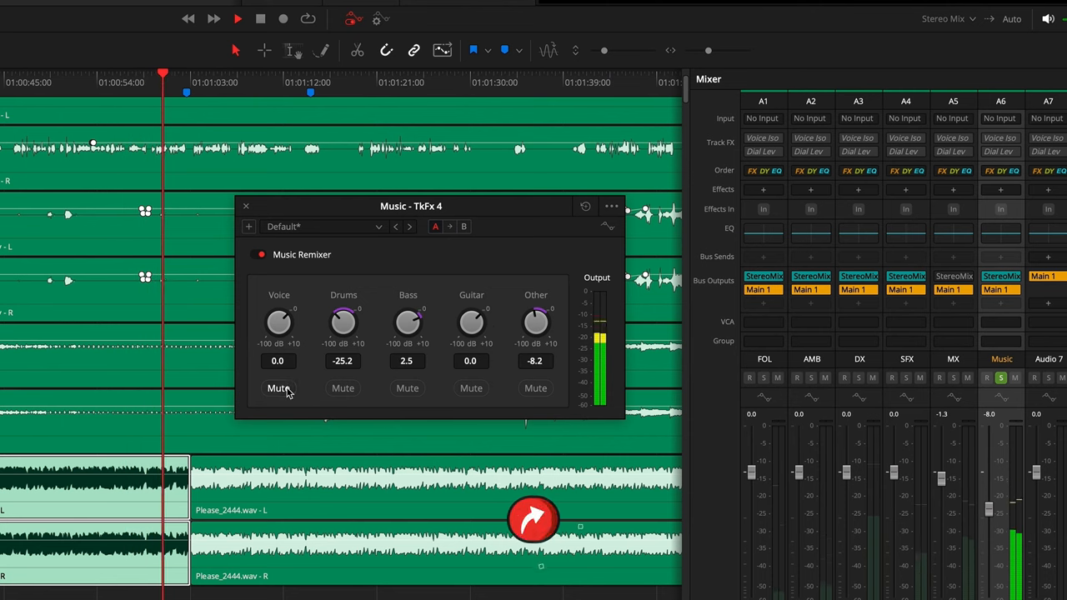
{"action": "left_click", "coordinate": [279, 389]}
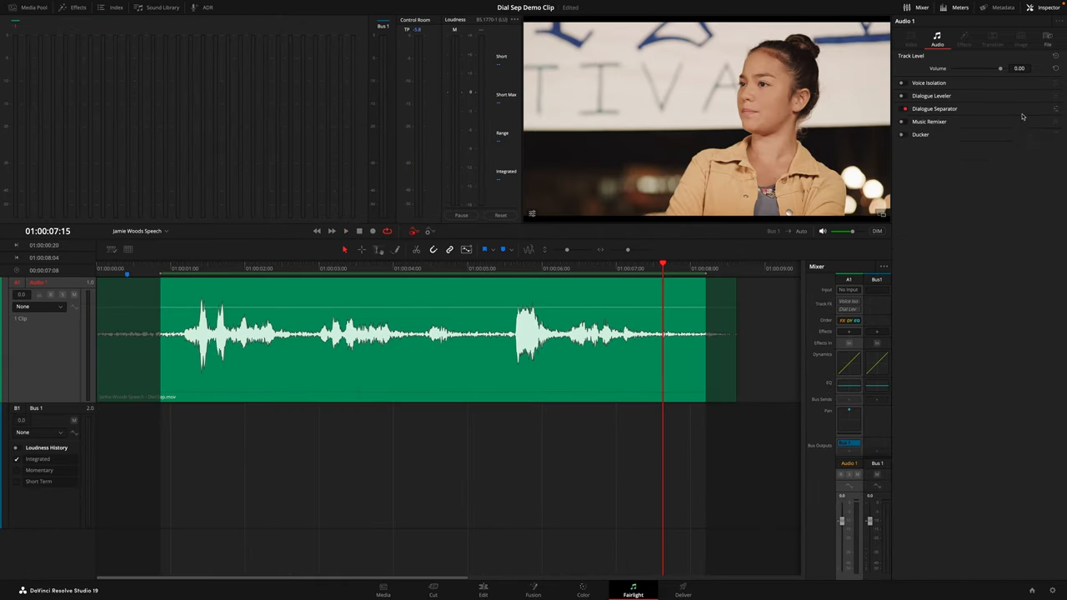
- Enable Dialogue Separator and show its Voice, Background and Ambience knobs
{"action": "left_click", "coordinate": [931, 109]}
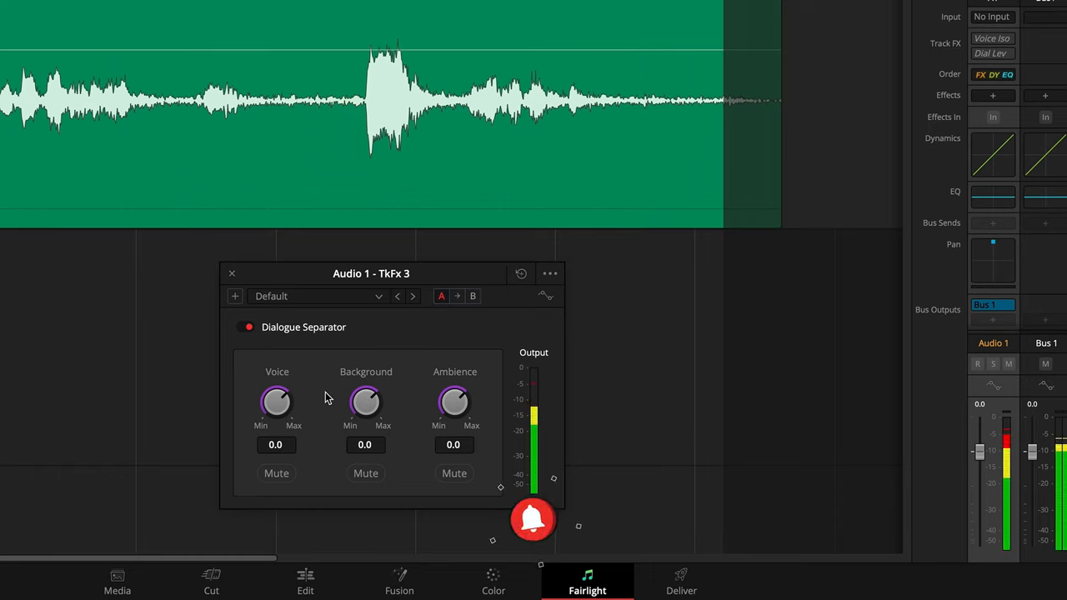
{"action": "left_click", "coordinate": [365, 474]}
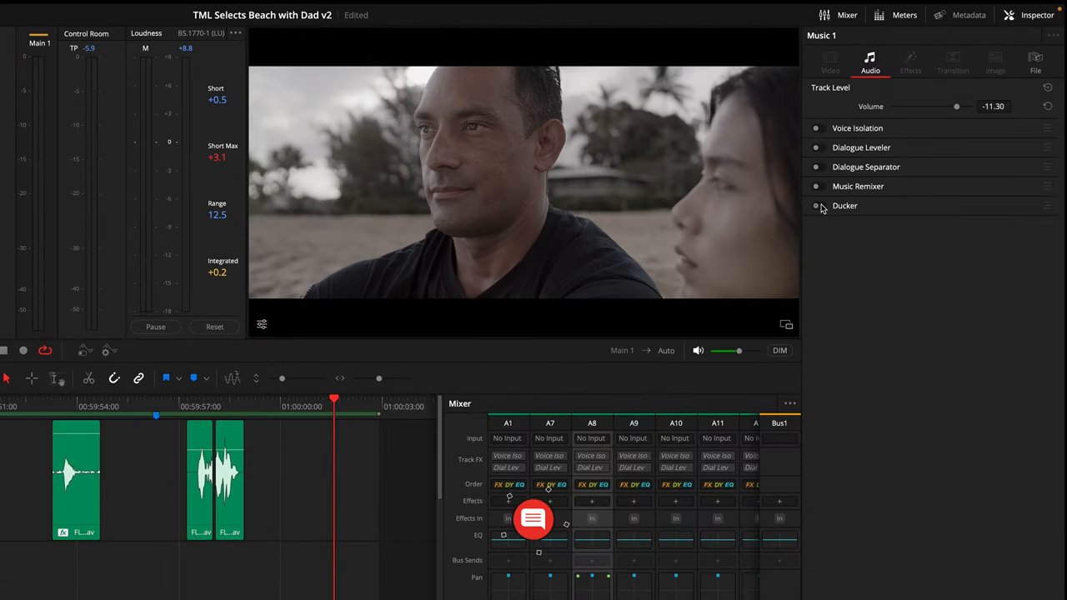
- Enable Ducker on Music 1 with Dialogue as the duck source and adjust its amount
{"action": "left_click", "coordinate": [818, 207]}
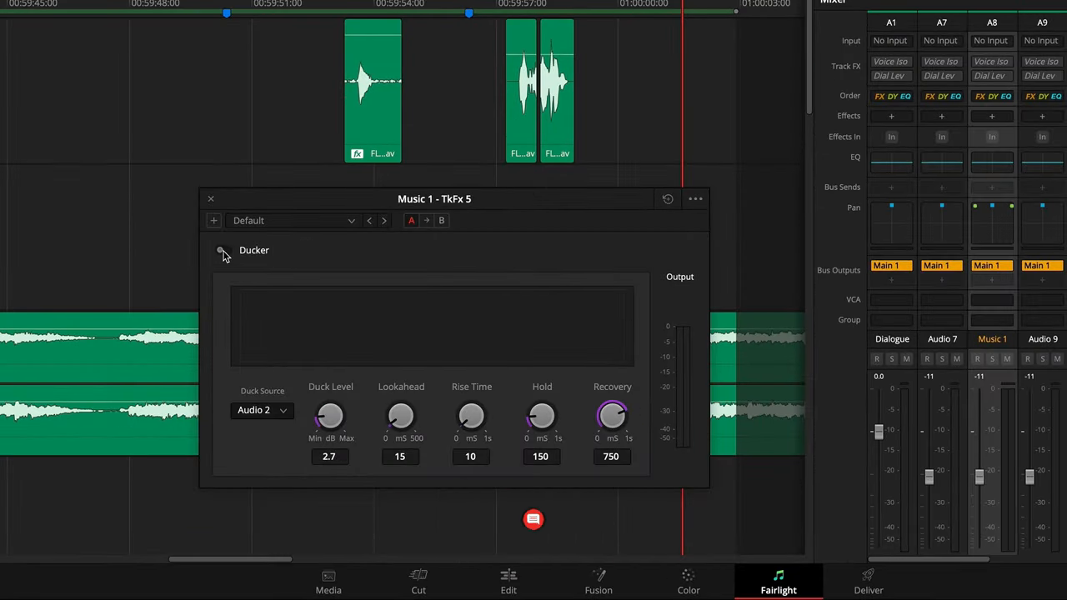
{"action": "left_click", "coordinate": [260, 410]}
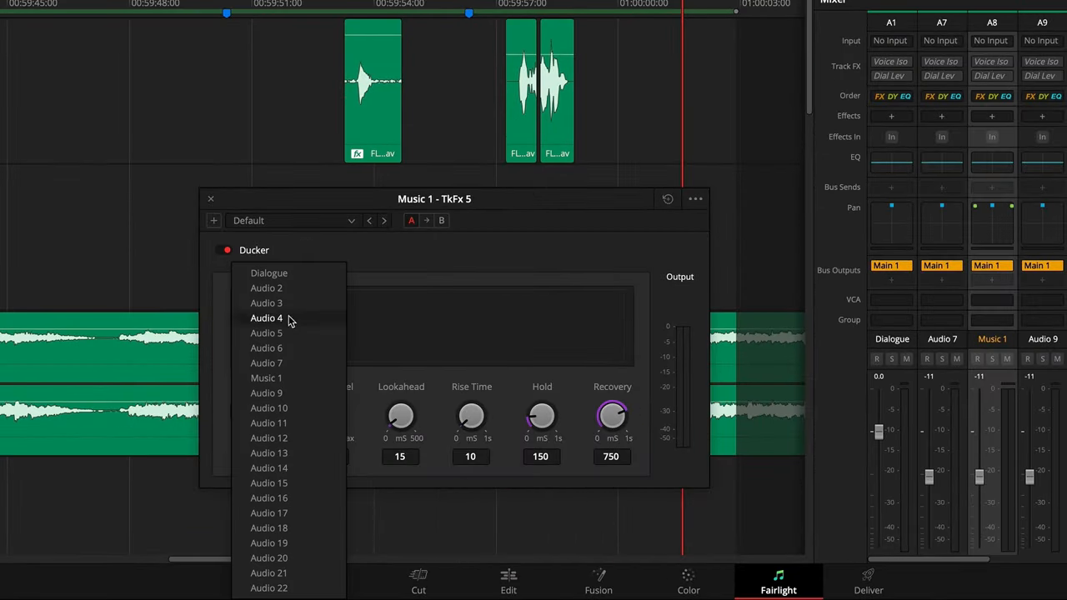
{"action": "left_click", "coordinate": [269, 273]}
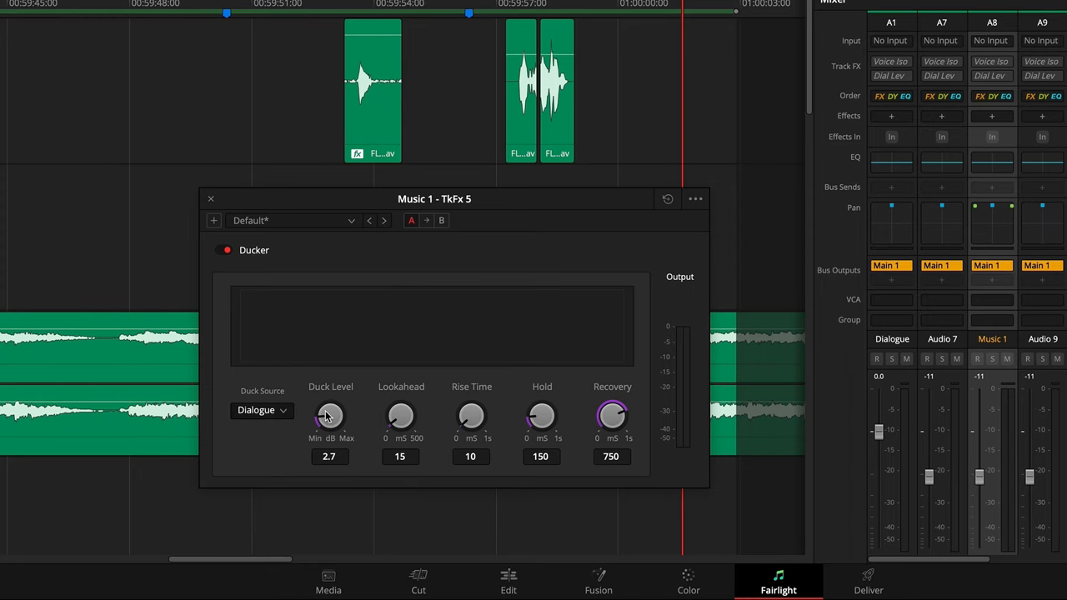
{"action": "left_click_drag", "start_coordinate": [331, 417], "coordinate": [337, 408]}
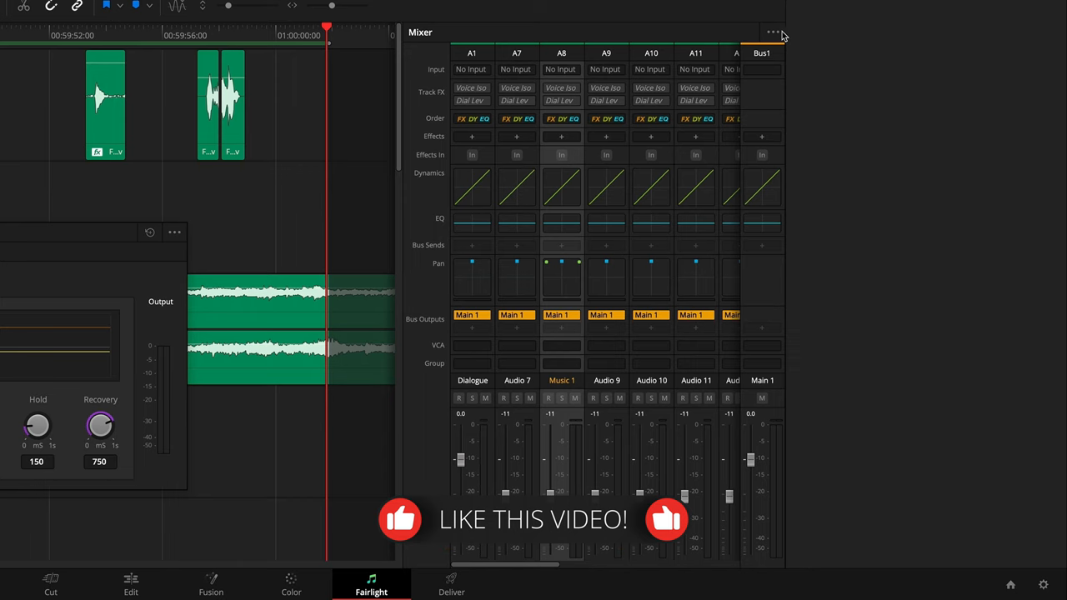
- Show the mixer's display options via its three-dots menu
{"action": "left_click", "coordinate": [772, 30]}
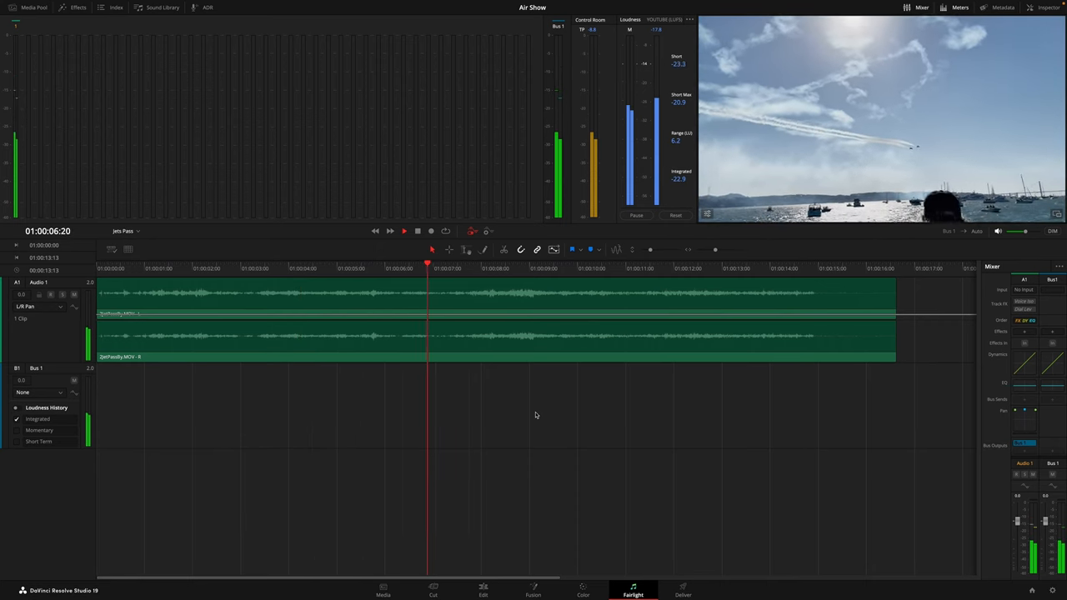
- Track the jets with viewer panning including Down-Up, then show the L/R Pan automation curve
{"action": "left_click", "coordinate": [404, 230]}
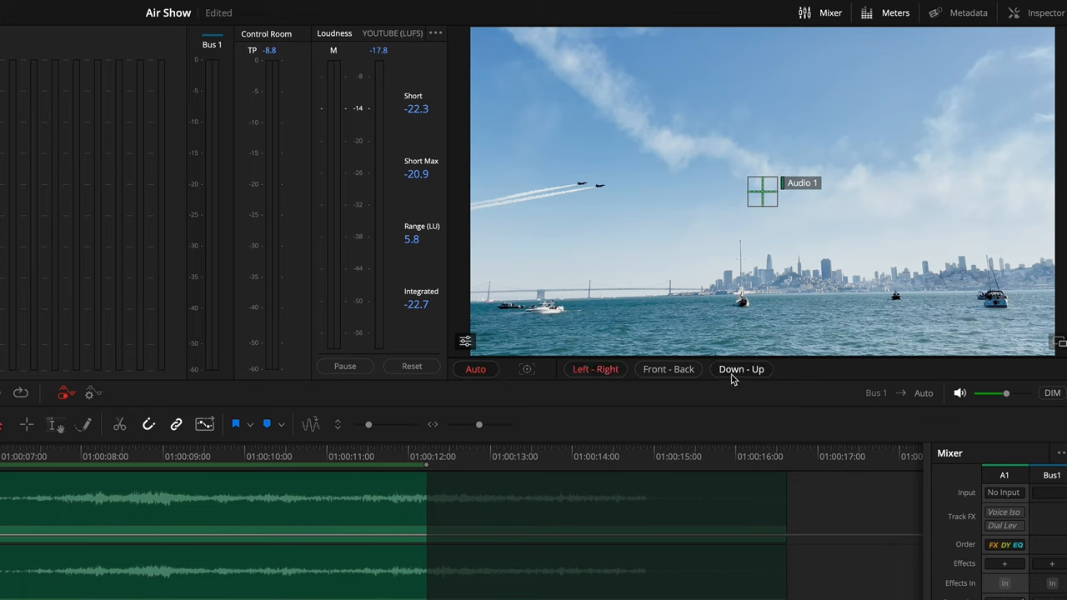
{"action": "left_click", "coordinate": [741, 369]}
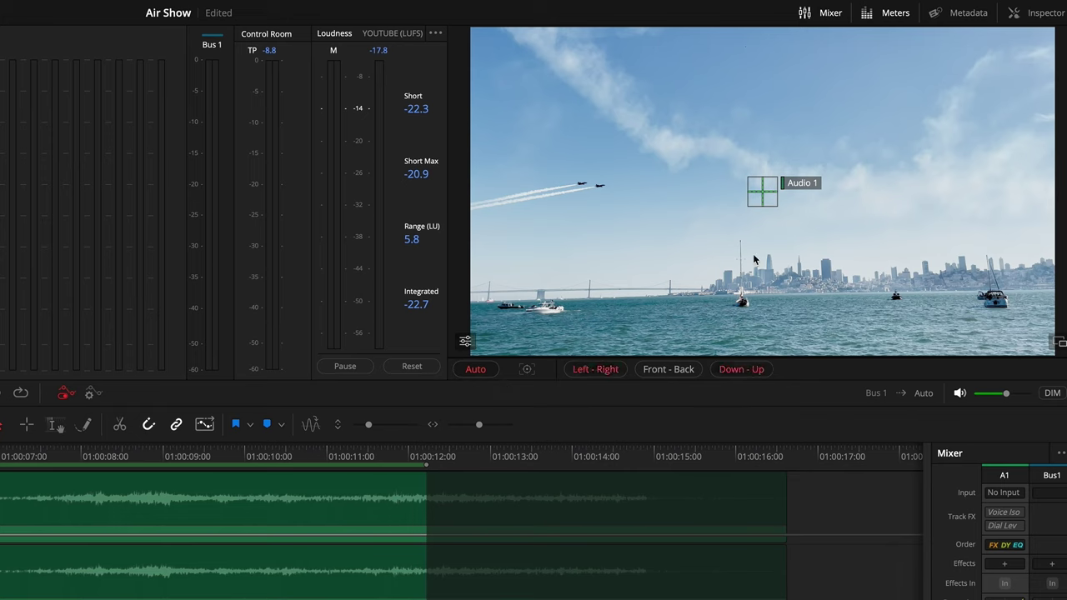
{"action": "left_click_drag", "start_coordinate": [764, 190], "coordinate": [598, 186]}
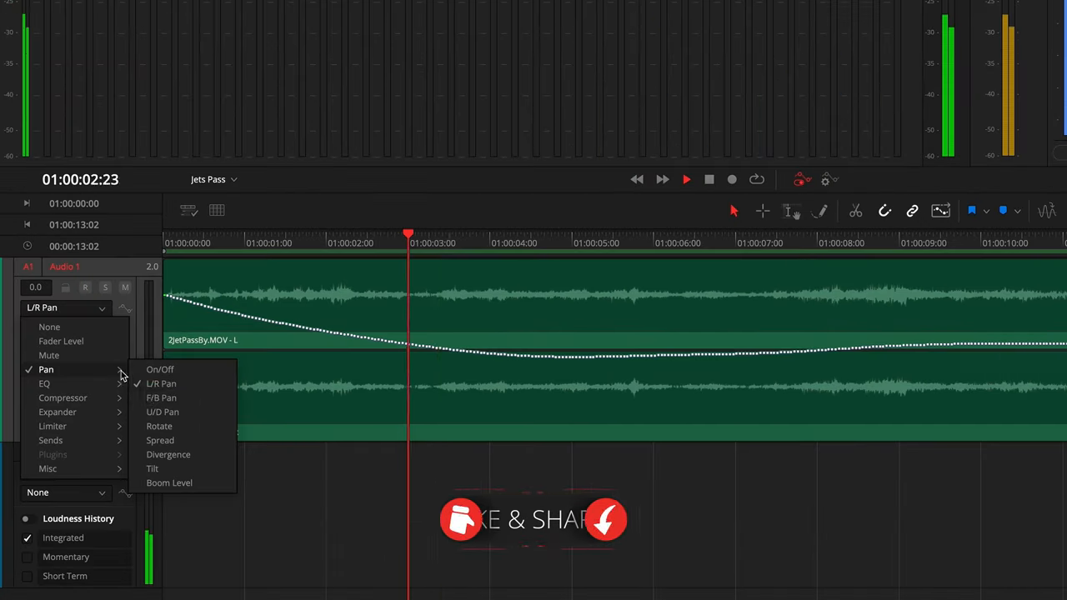
{"action": "left_click", "coordinate": [163, 412]}
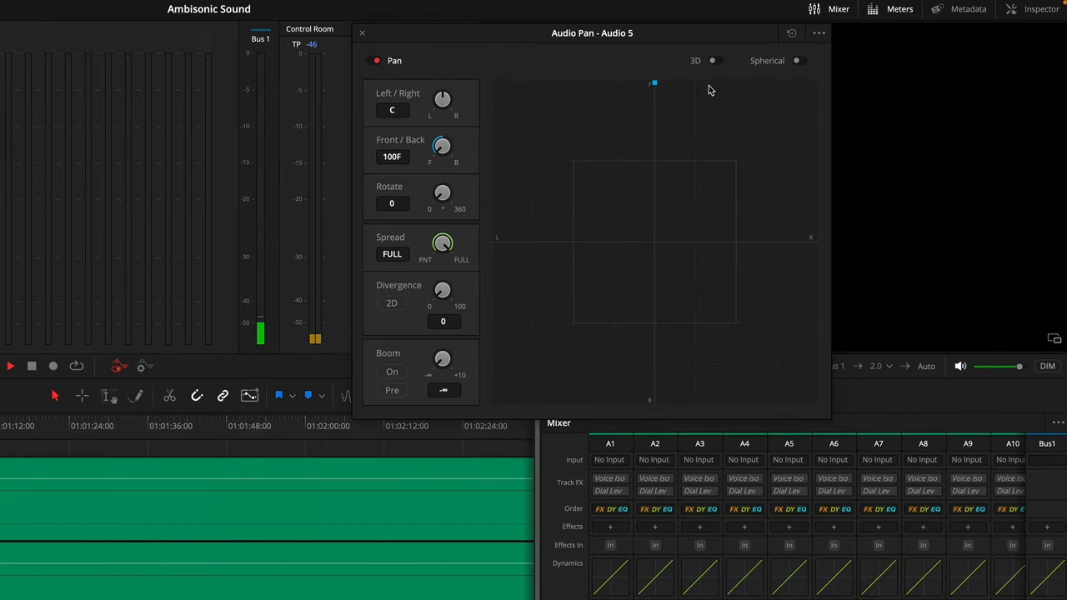
- Switch Audio 5 to 3D spherical panning, top view, and place the source behind the listener at azimuth -142
{"action": "left_click", "coordinate": [722, 60]}
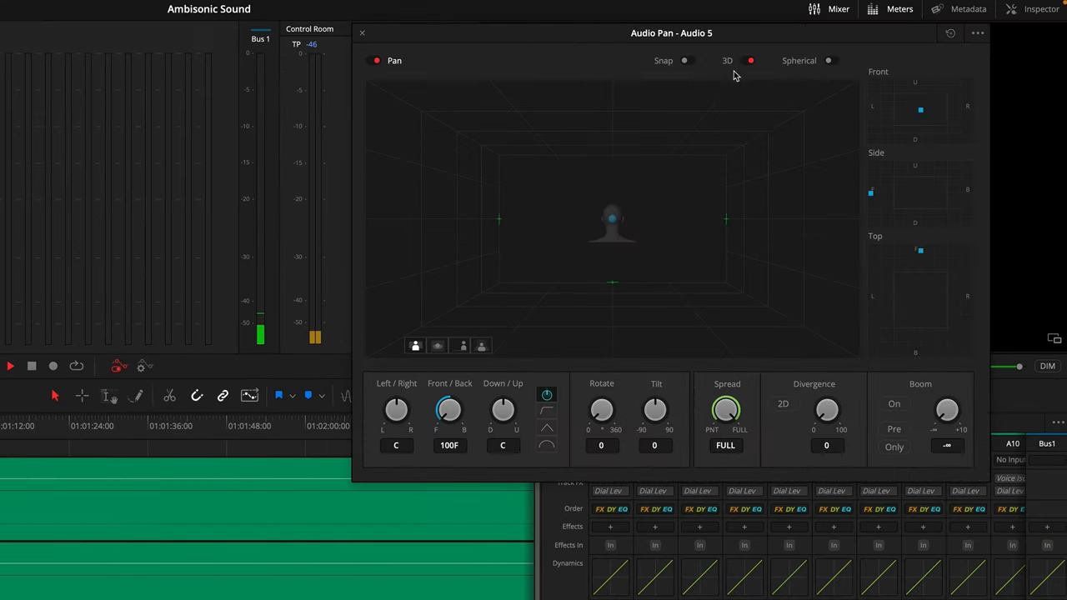
{"action": "left_click", "coordinate": [834, 60]}
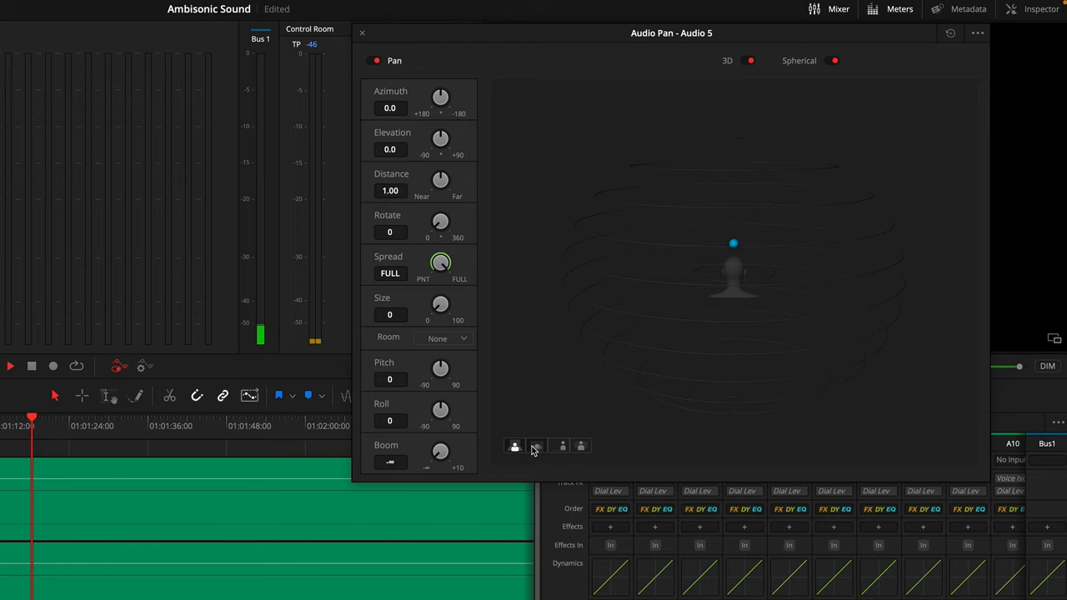
{"action": "left_click", "coordinate": [537, 447]}
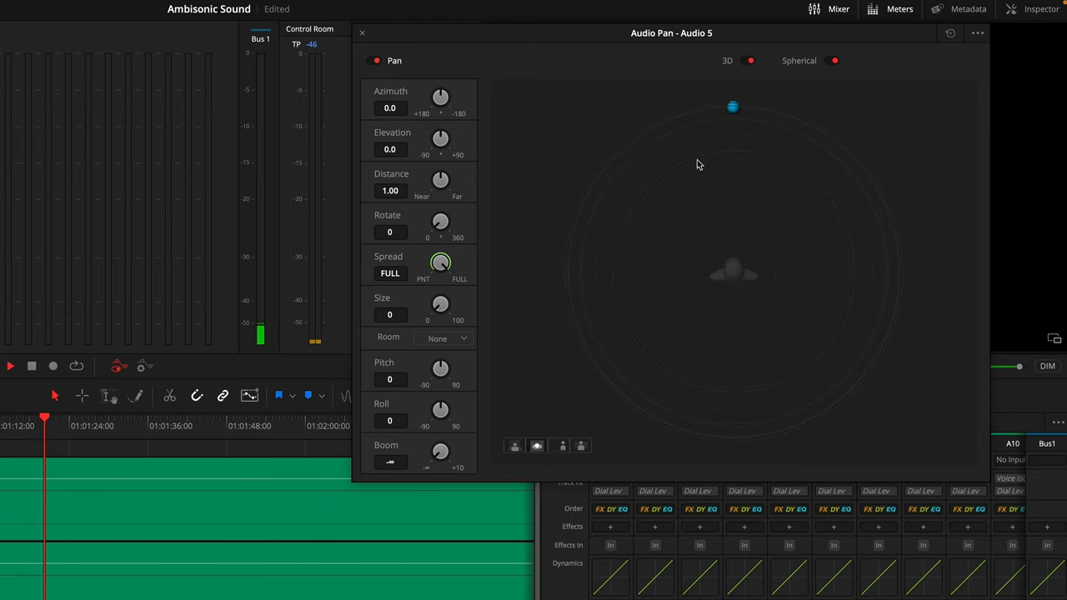
{"action": "left_click_drag", "start_coordinate": [732, 107], "coordinate": [811, 370]}
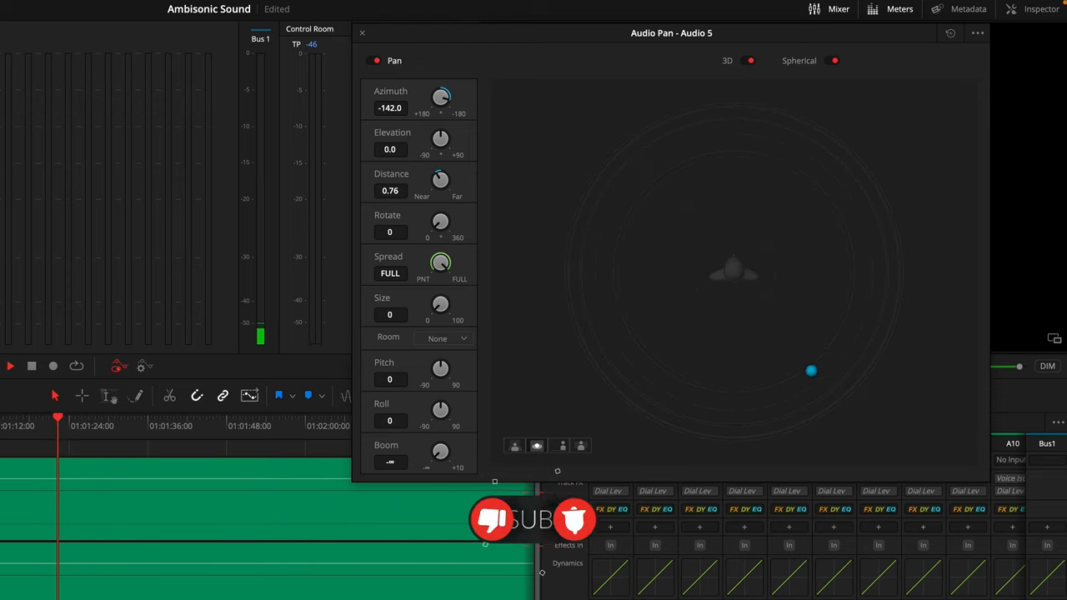
{"action": "left_click_drag", "start_coordinate": [811, 370], "coordinate": [685, 265]}
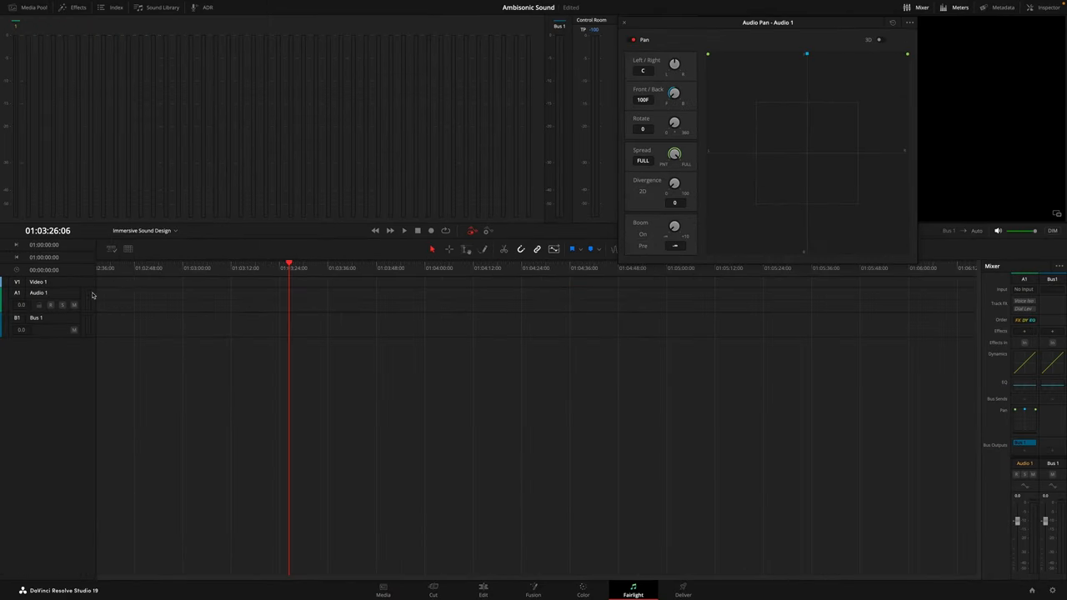
- Set the Bus 1 monitoring format to Binaural
{"action": "right_click", "coordinate": [38, 294]}
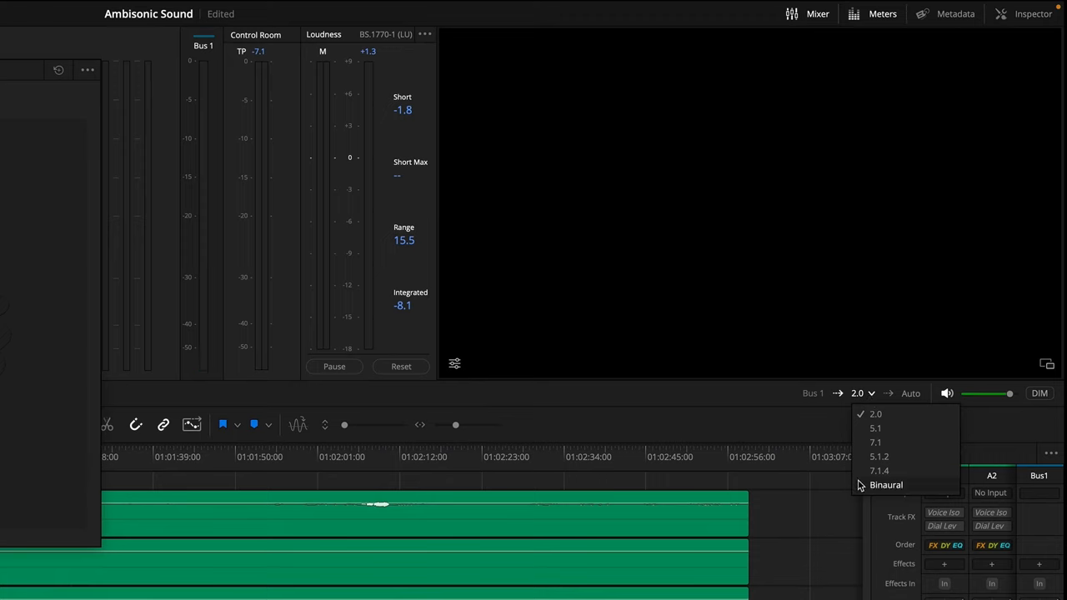
{"action": "left_click", "coordinate": [888, 483]}
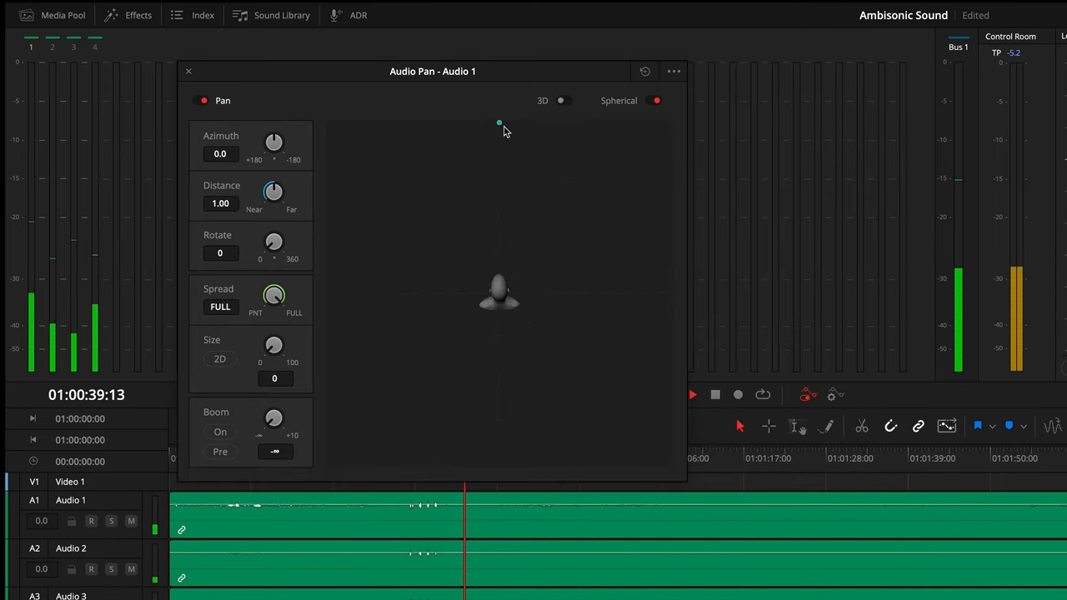
- Swing the Audio 1 source puck around the listener's head in spherical mode
{"action": "left_click_drag", "start_coordinate": [501, 123], "coordinate": [580, 247]}
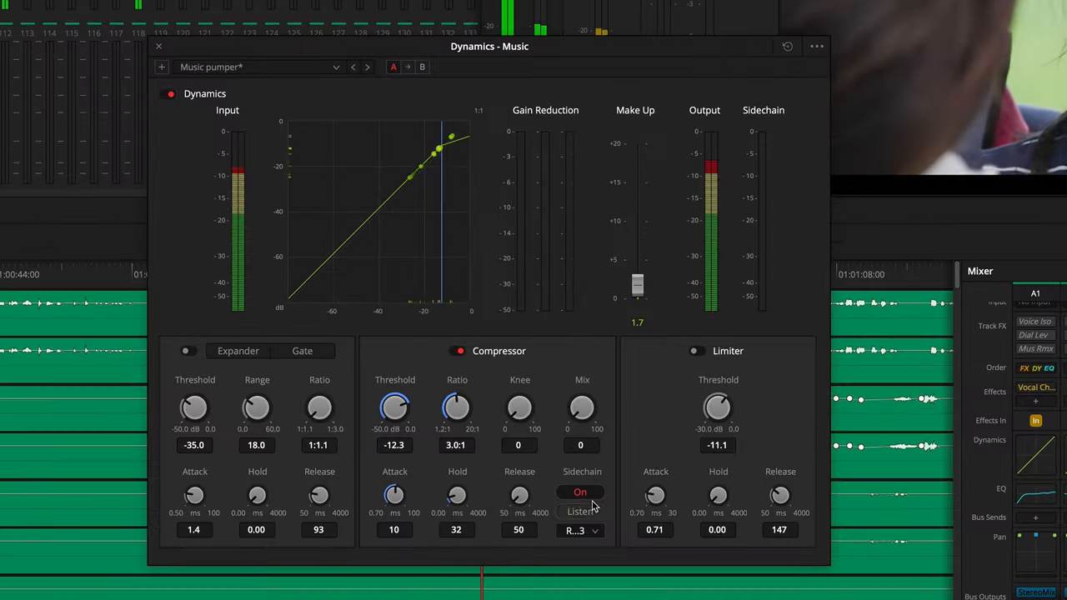
- Show the compressor sidechain source track list for the Music track
{"action": "left_click", "coordinate": [580, 530]}
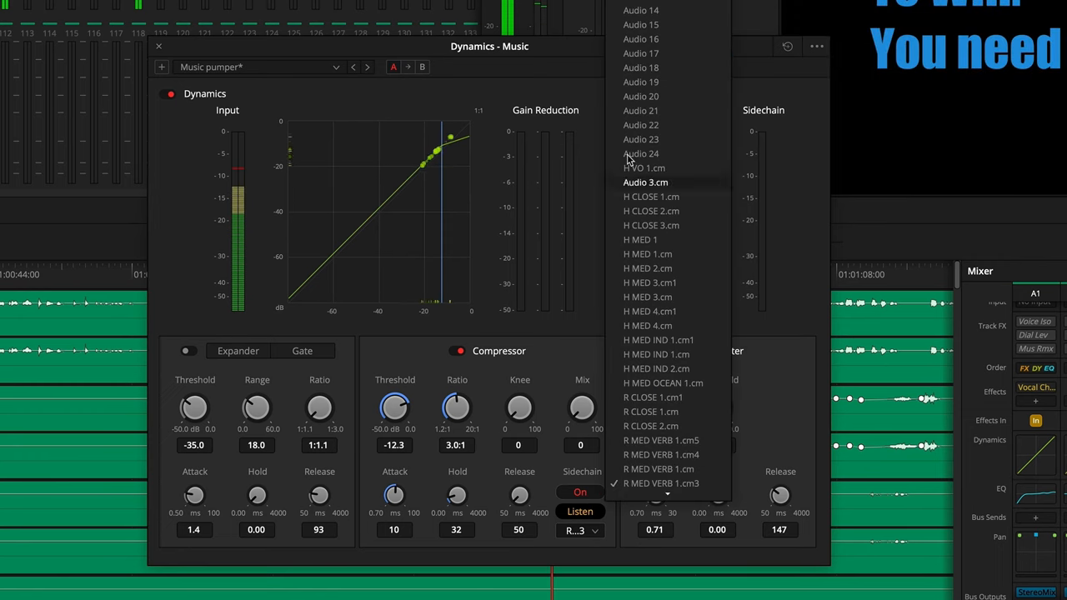